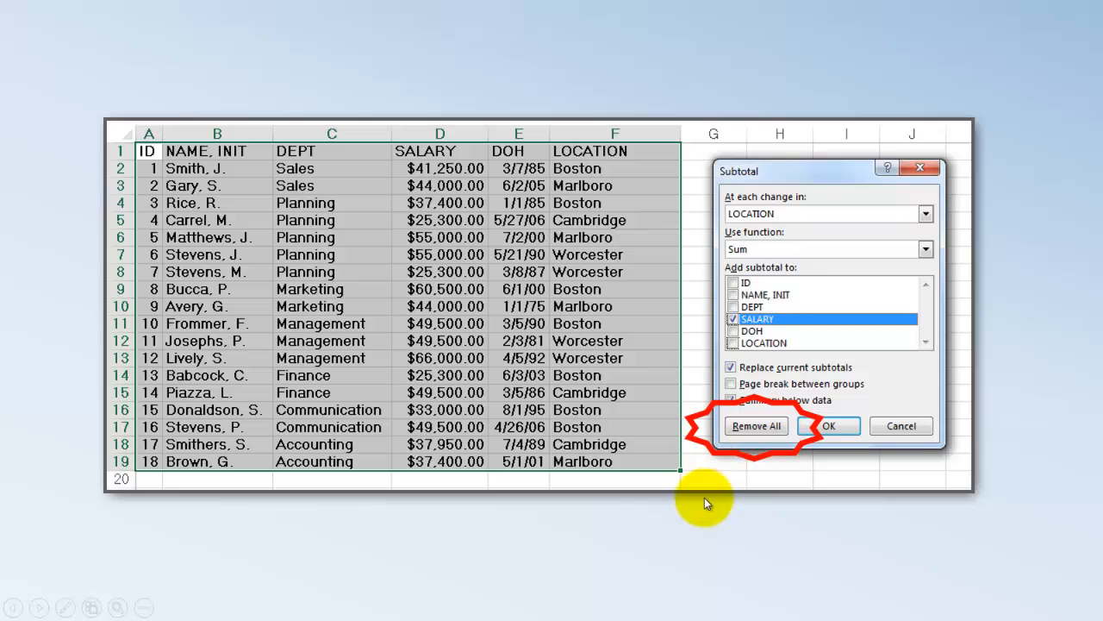
{"action": "mouse_move", "coordinate": [810, 330]}
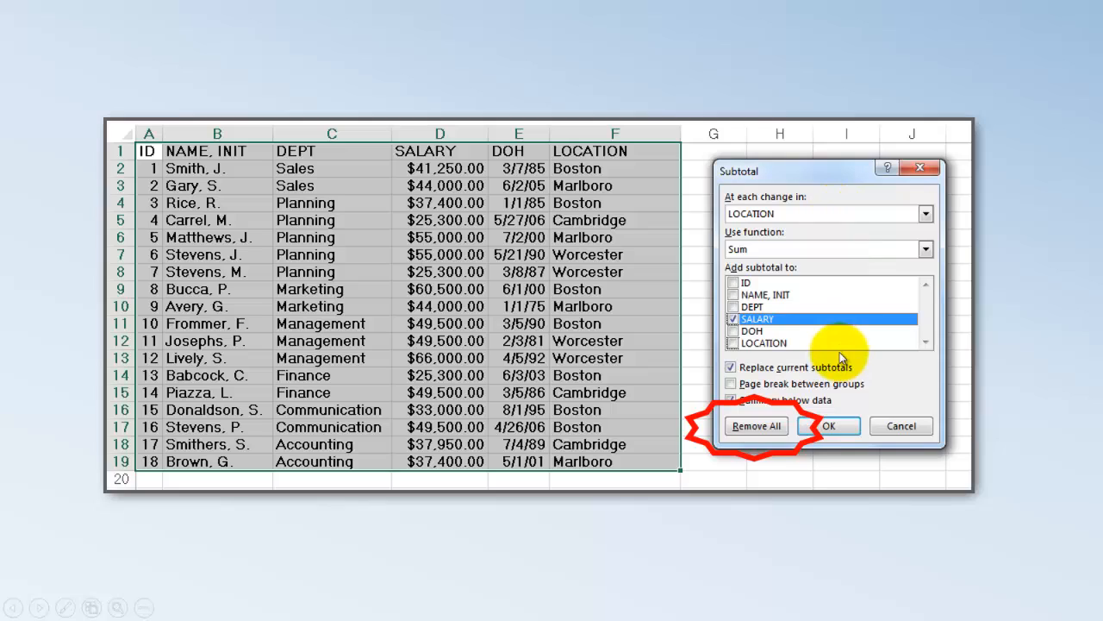
{"action": "mouse_move", "coordinate": [616, 560]}
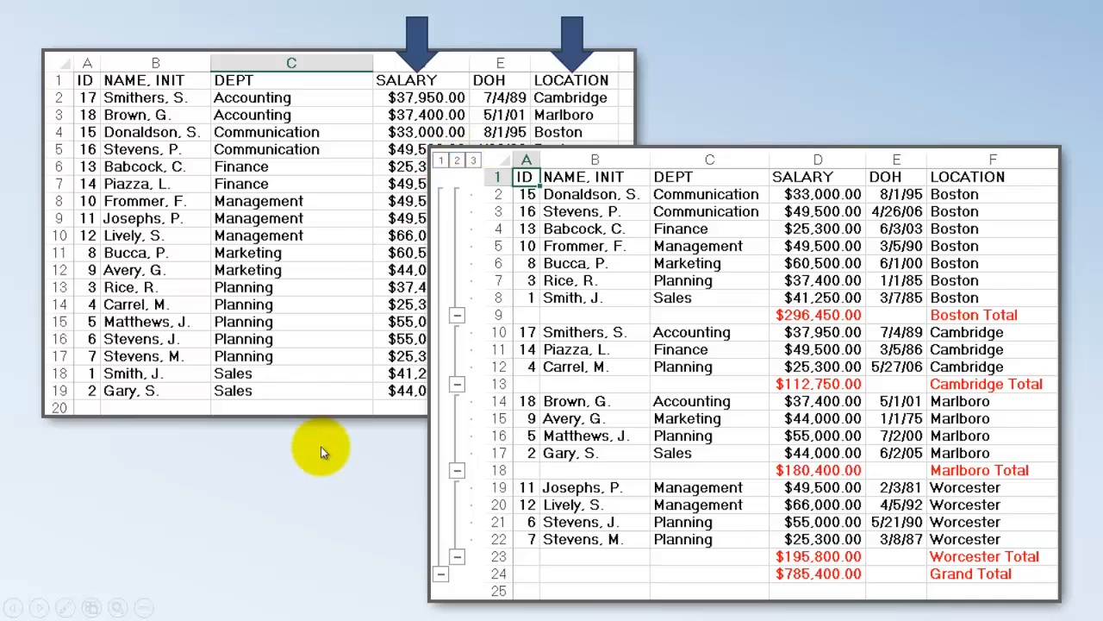
{"action": "mouse_move", "coordinate": [464, 241]}
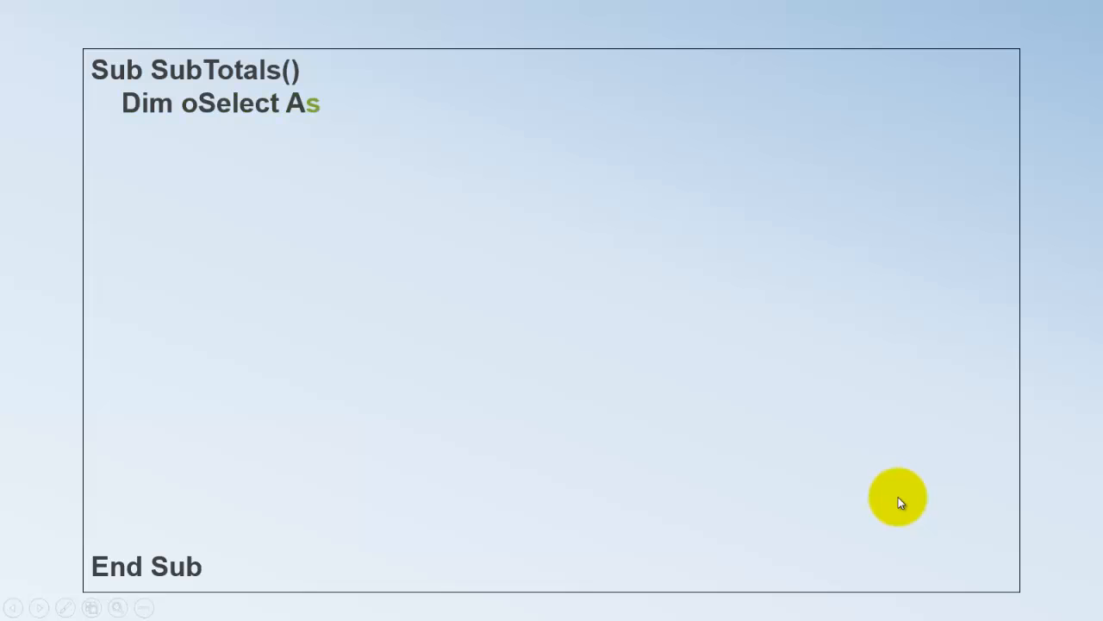
Declare oSelect, oSort, oTotal As Range, oAWS, oNewWS As Worksheet, sOper As String, vUnsorted As Variant.
{"action": "type", "text": "Range, oSort As Range, oTotal As Range"}
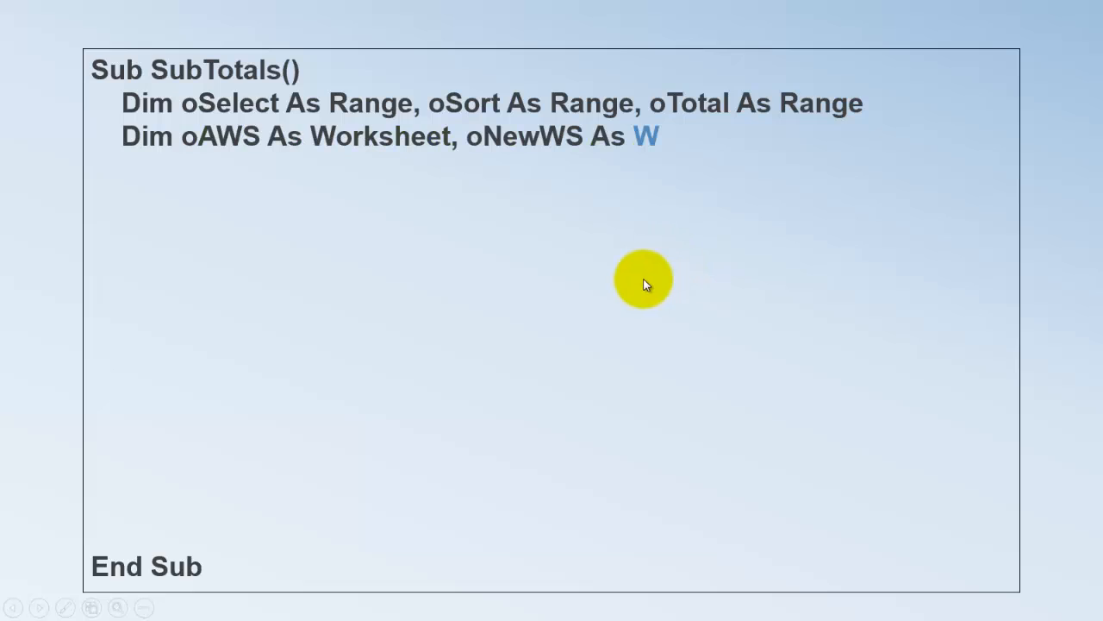
{"action": "type", "text": "orksheet"}
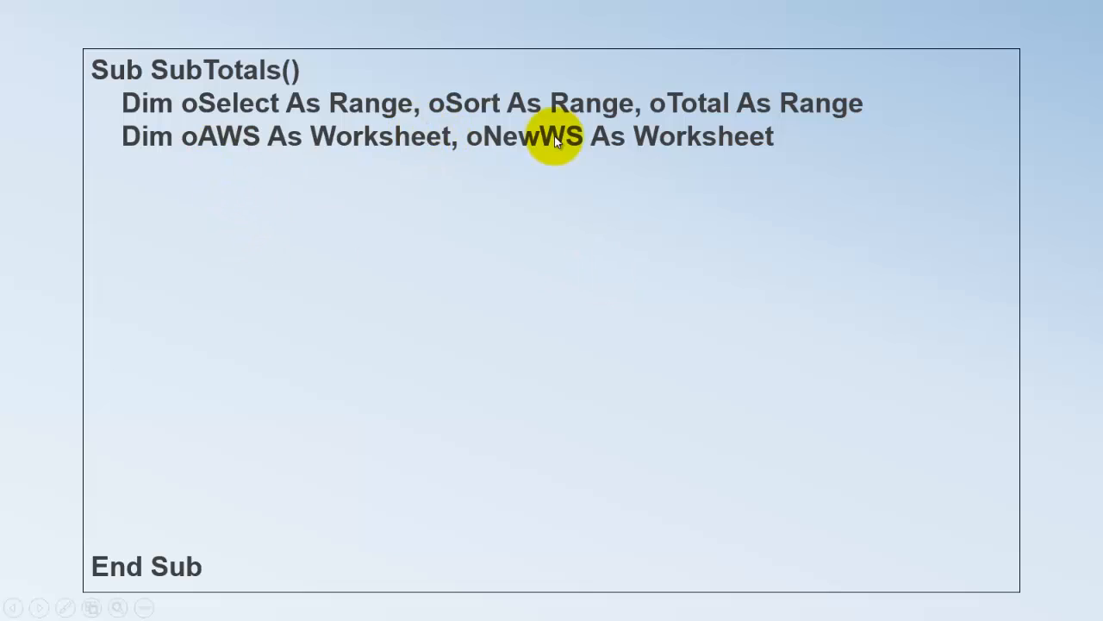
{"action": "type", "text": "Dim sOper As String, vUnsorted As V"}
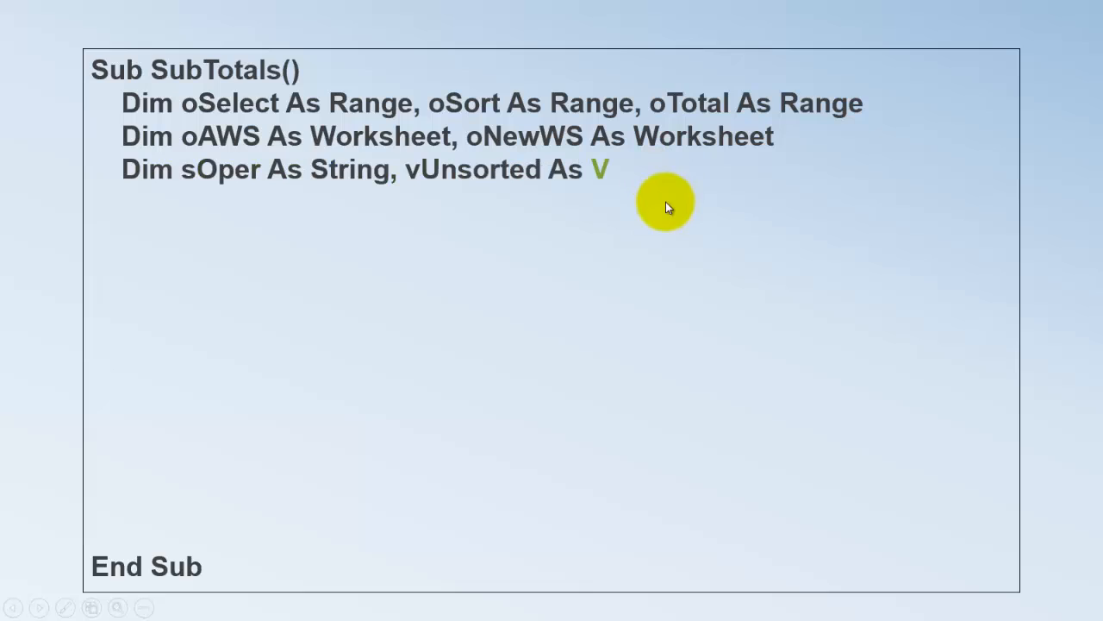
{"action": "type", "text": "ariant"}
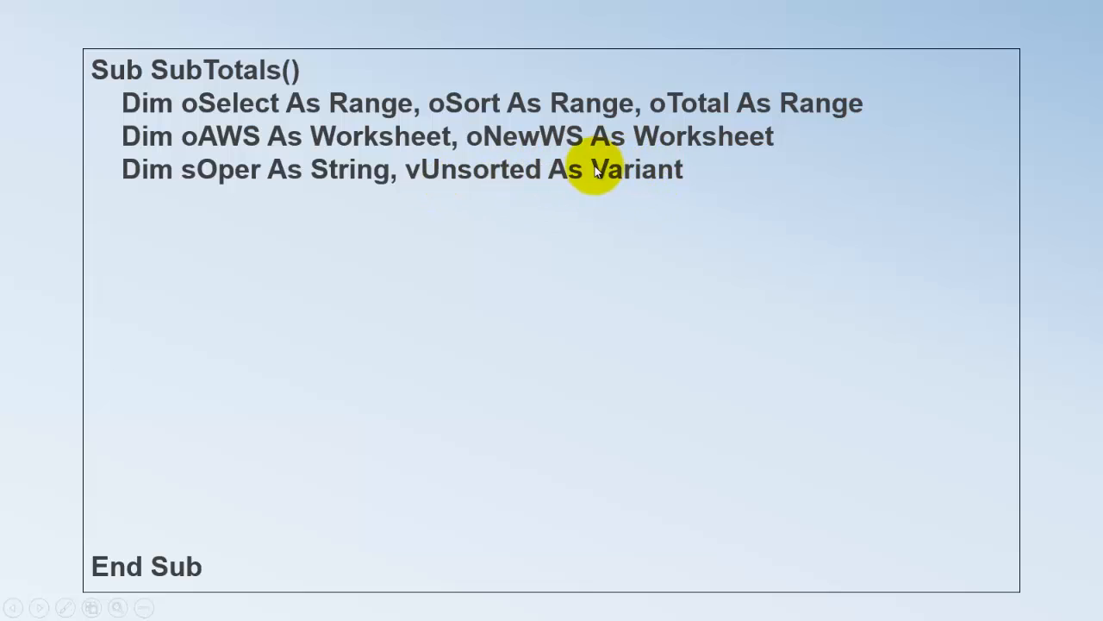
{"action": "mouse_move", "coordinate": [624, 177]}
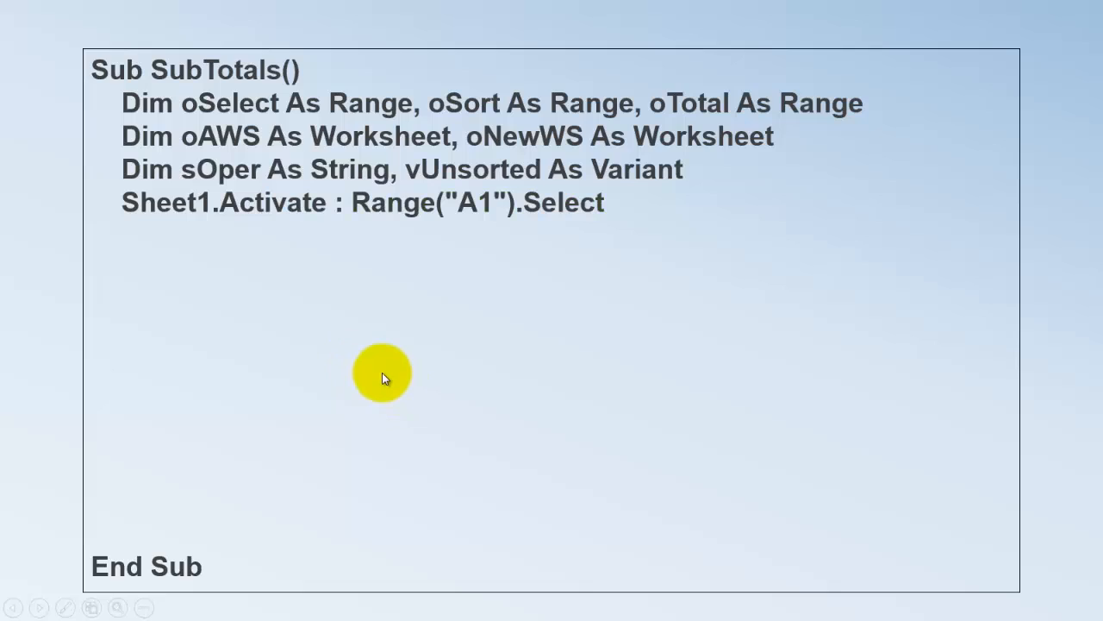
Add 'With ActiveCell.CurrentRegion' and 'vUnsorted = .Cells' to the macro code.
{"action": "type", "text": "With ActiveC"}
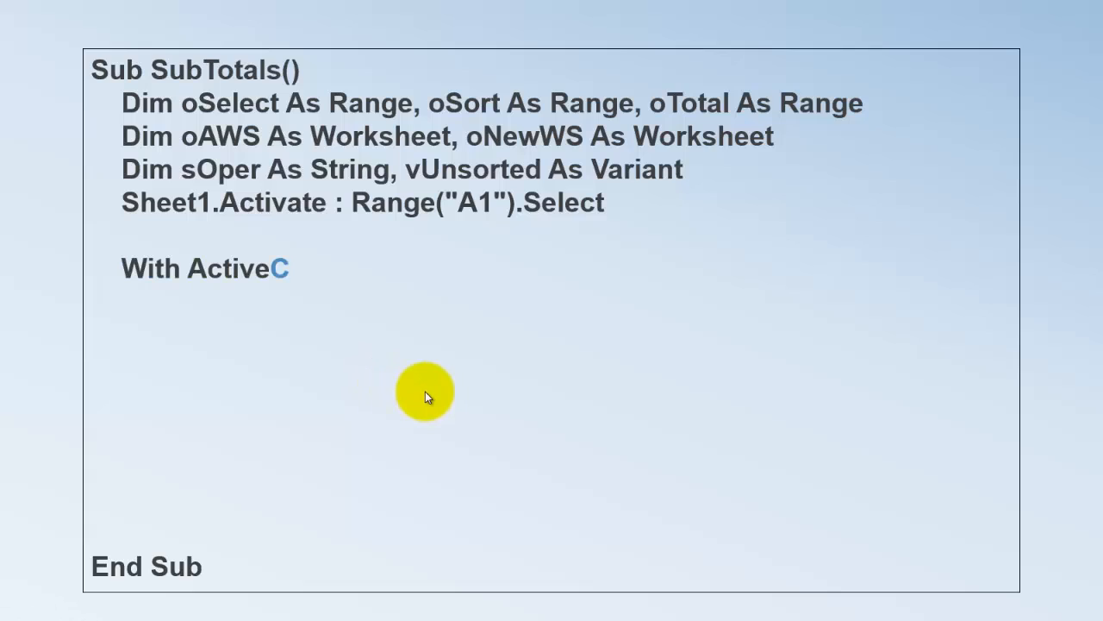
{"action": "type", "text": "Cell.CurrentRegion"}
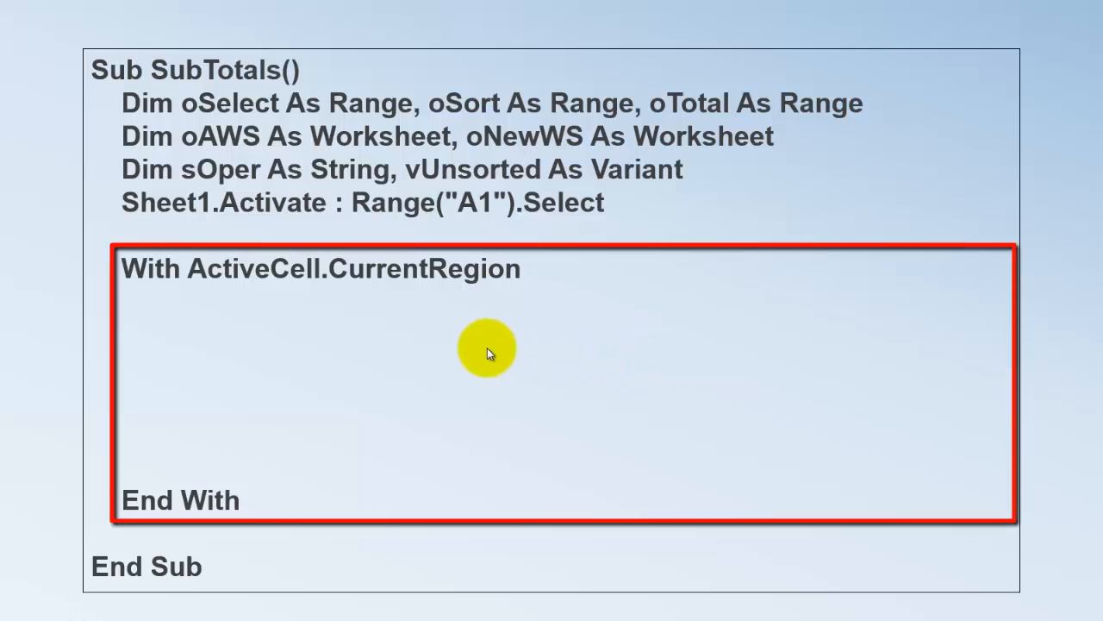
{"action": "type", "text": "vUn"}
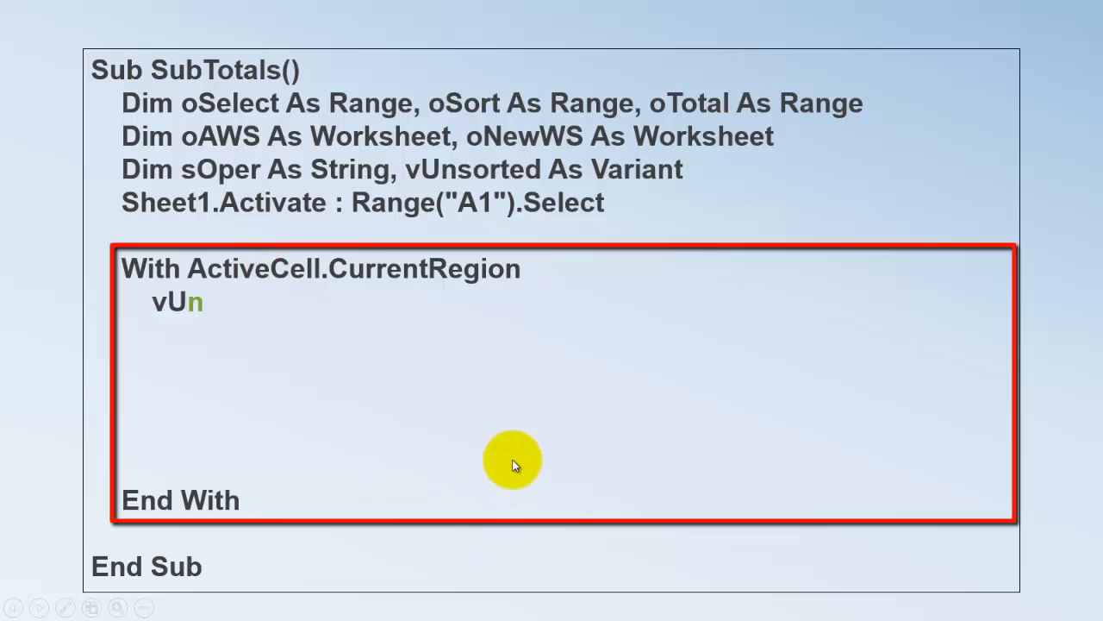
{"action": "type", "text": "sorted = .Cells"}
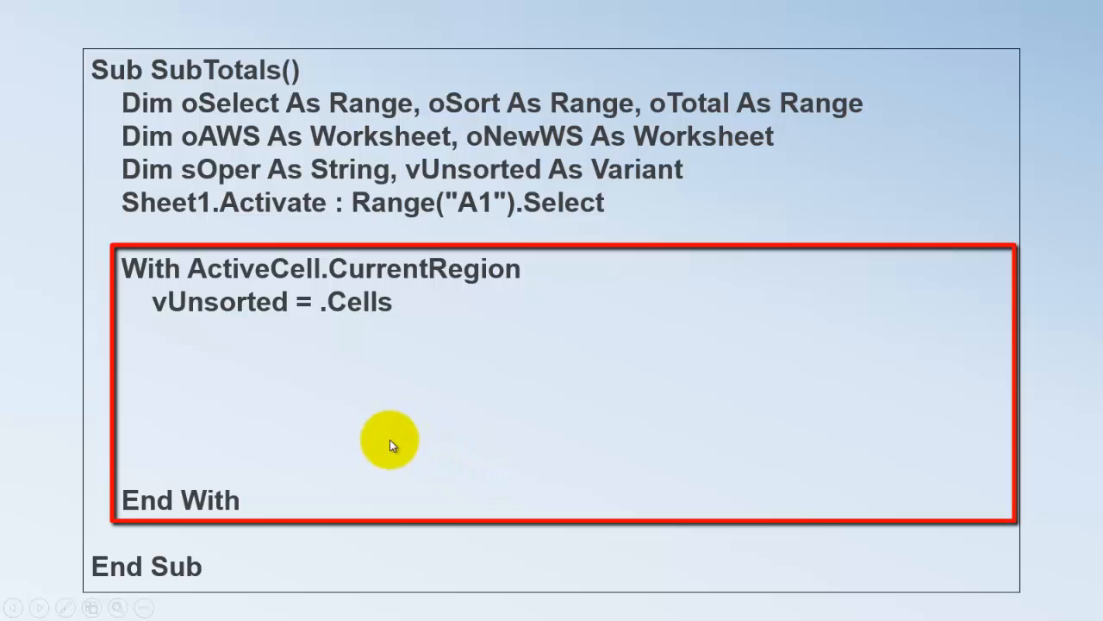
{"action": "mouse_move", "coordinate": [390, 287]}
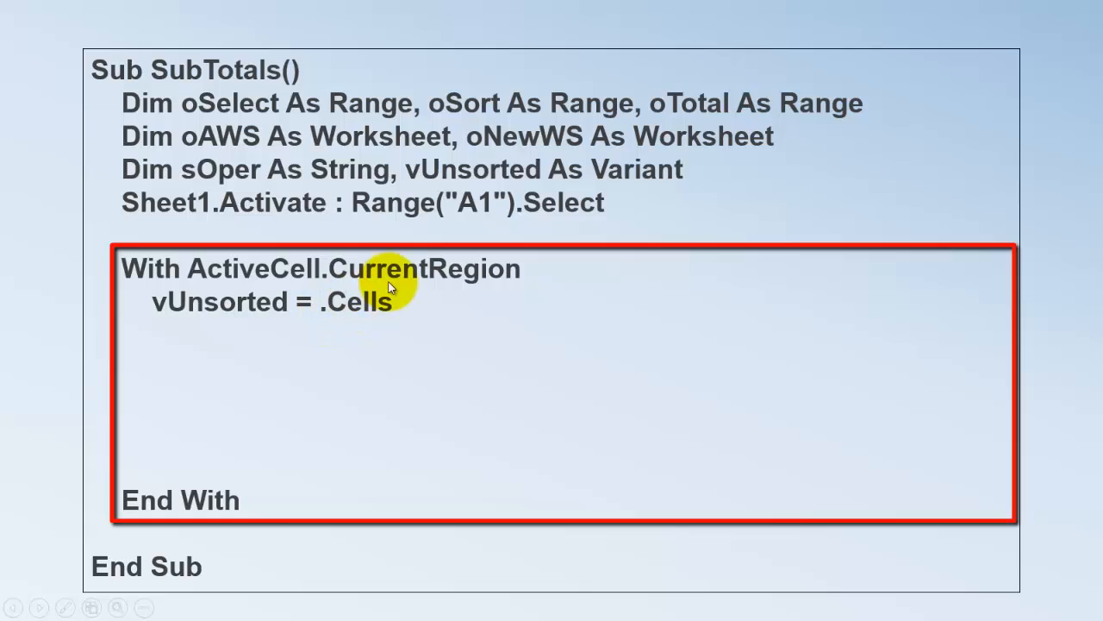
Enter the 'Set oSort = Application.InputBox' line and the sOper operation input line.
{"action": "type", "text": "Set oSort = Application.InputBox(\"Sort by Label\", , \"F1\", , , , , 8"}
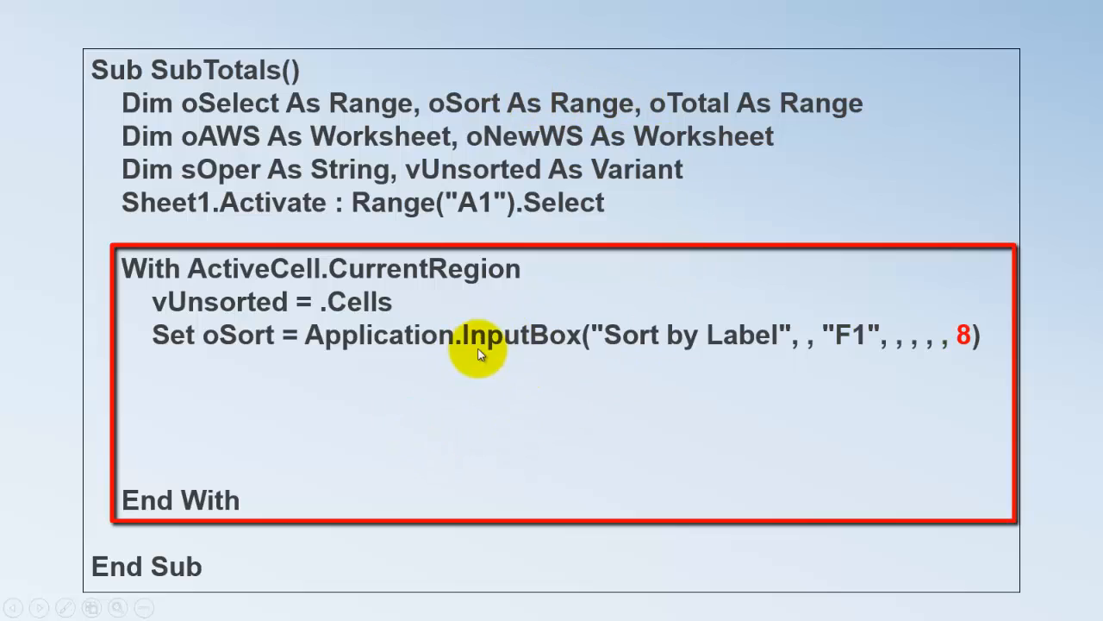
{"action": "mouse_move", "coordinate": [388, 334]}
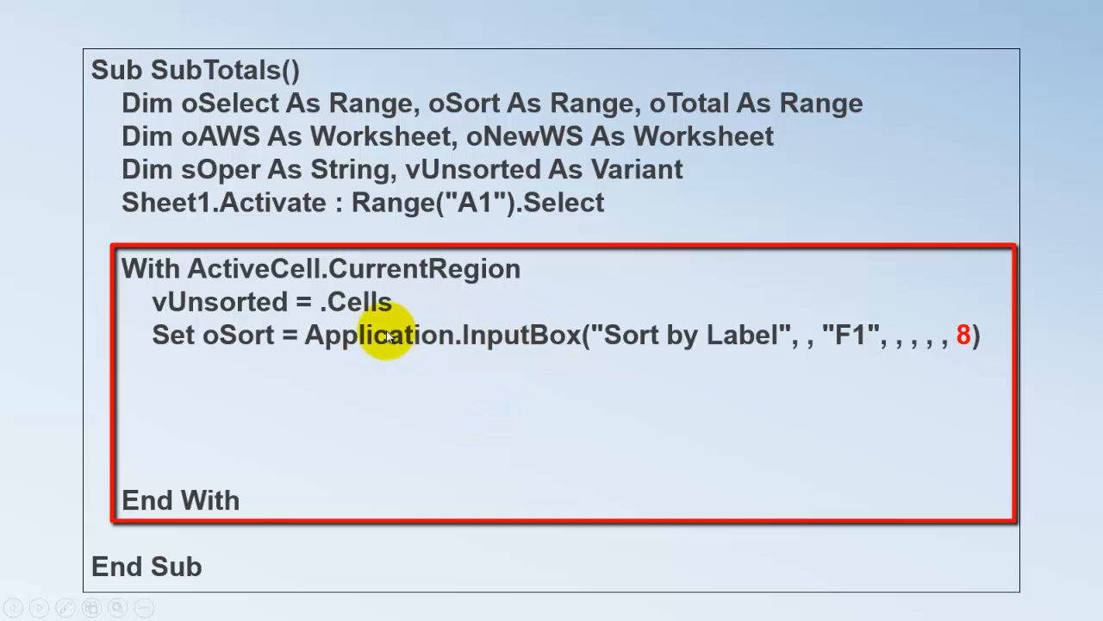
{"action": "mouse_move", "coordinate": [742, 334]}
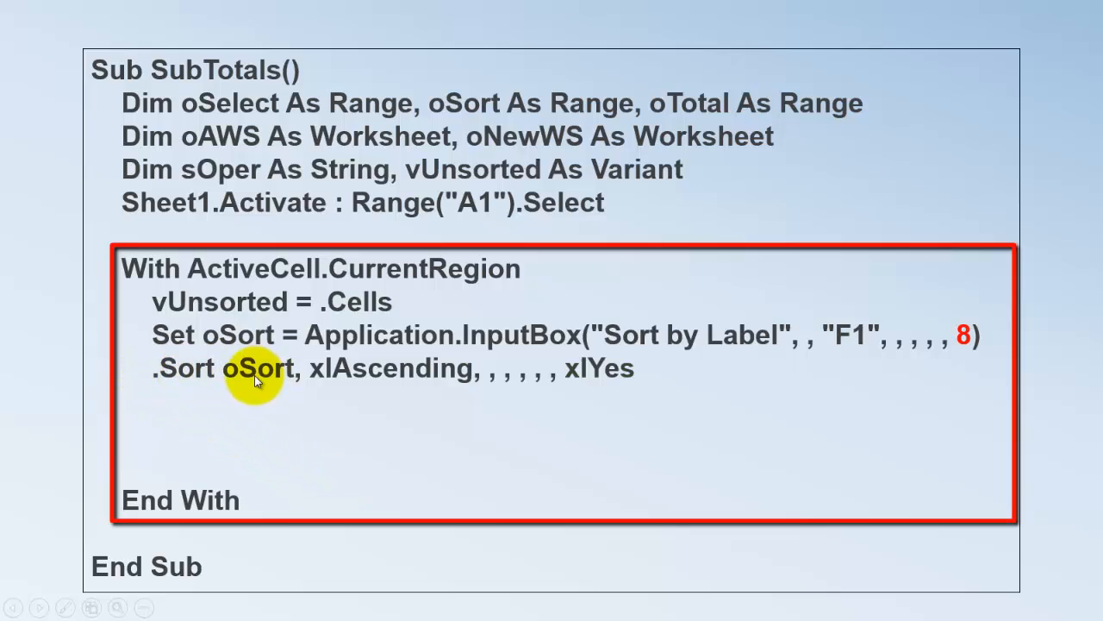
{"action": "mouse_move", "coordinate": [263, 377]}
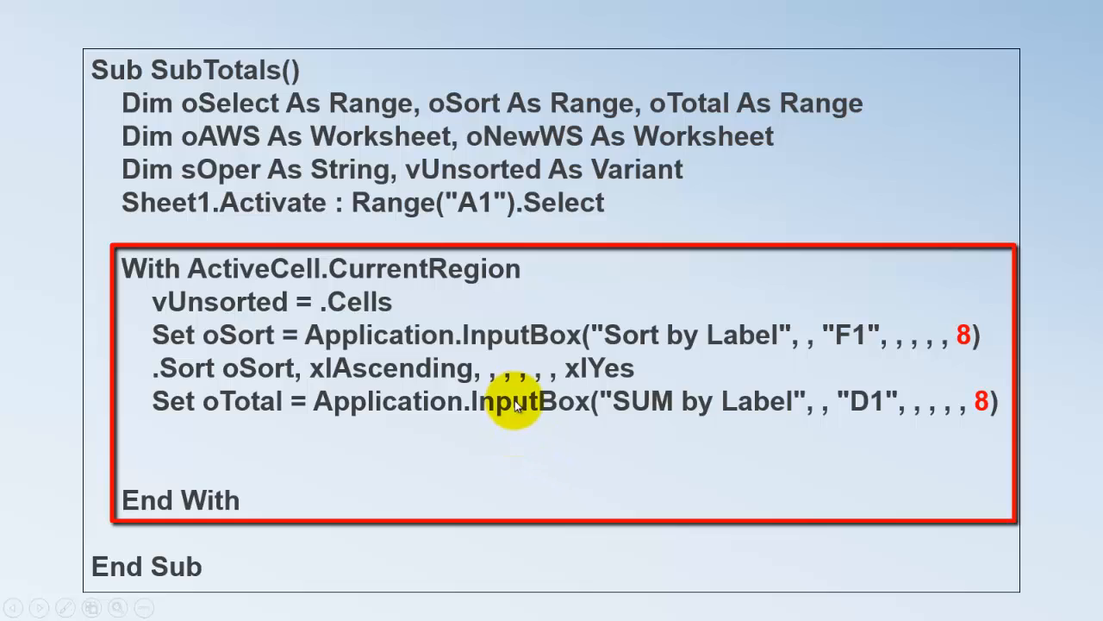
{"action": "mouse_move", "coordinate": [754, 405]}
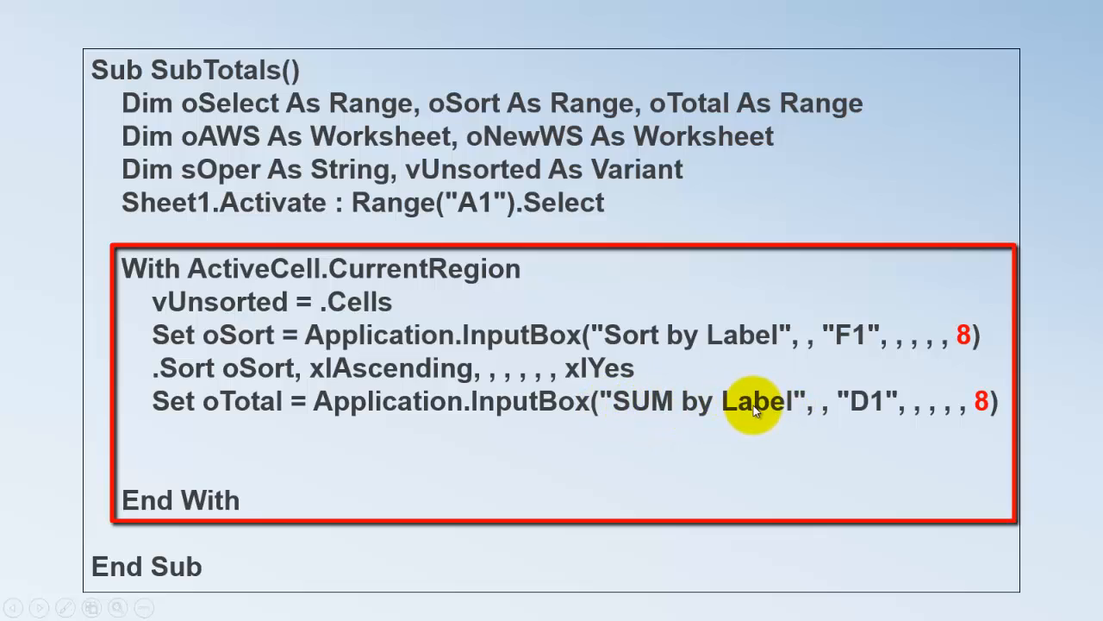
{"action": "type", "text": "sOper"}
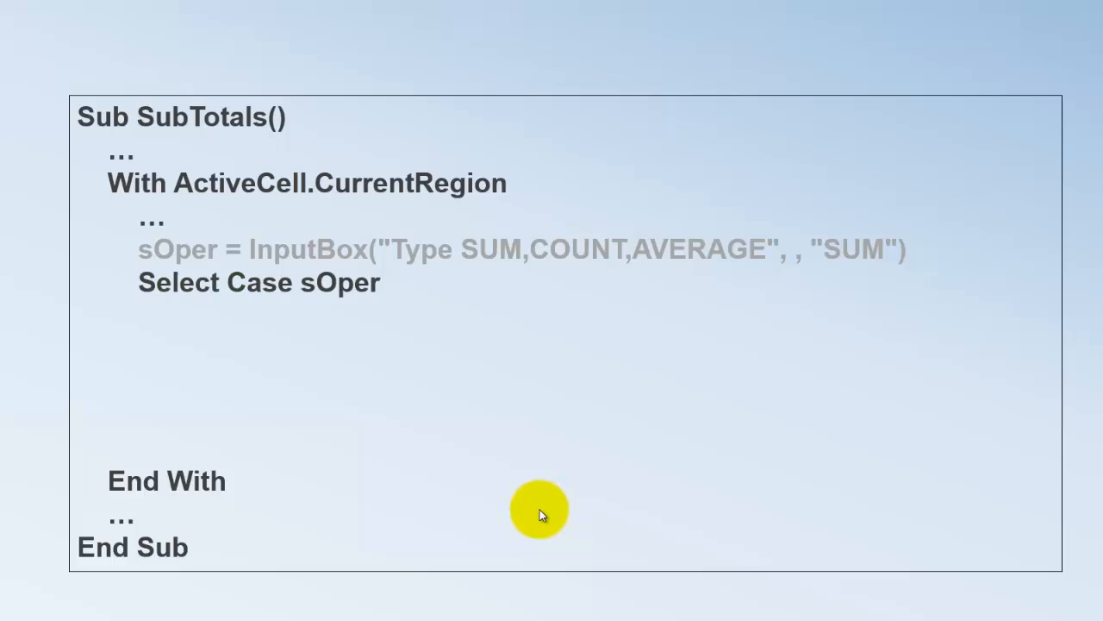
{"action": "mouse_move", "coordinate": [523, 513]}
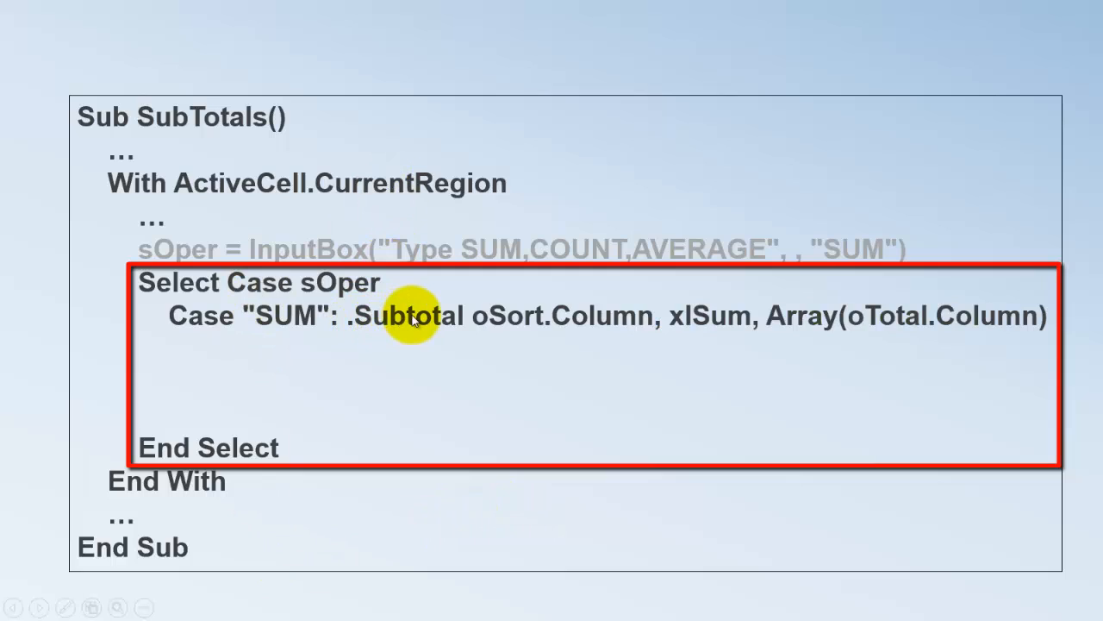
{"action": "mouse_move", "coordinate": [582, 315]}
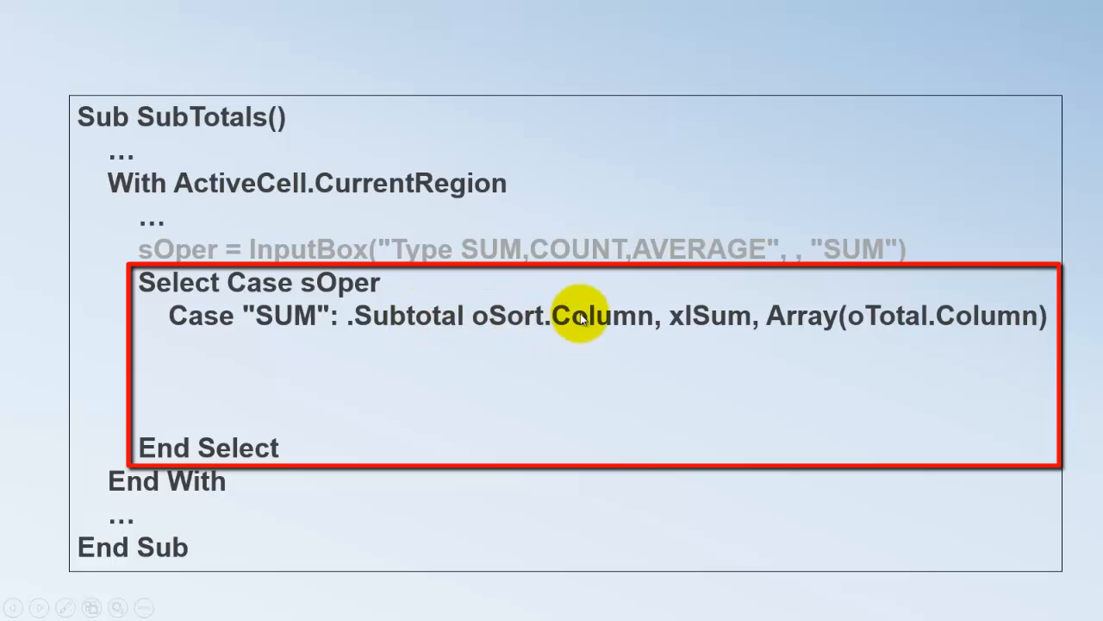
{"action": "mouse_move", "coordinate": [271, 323]}
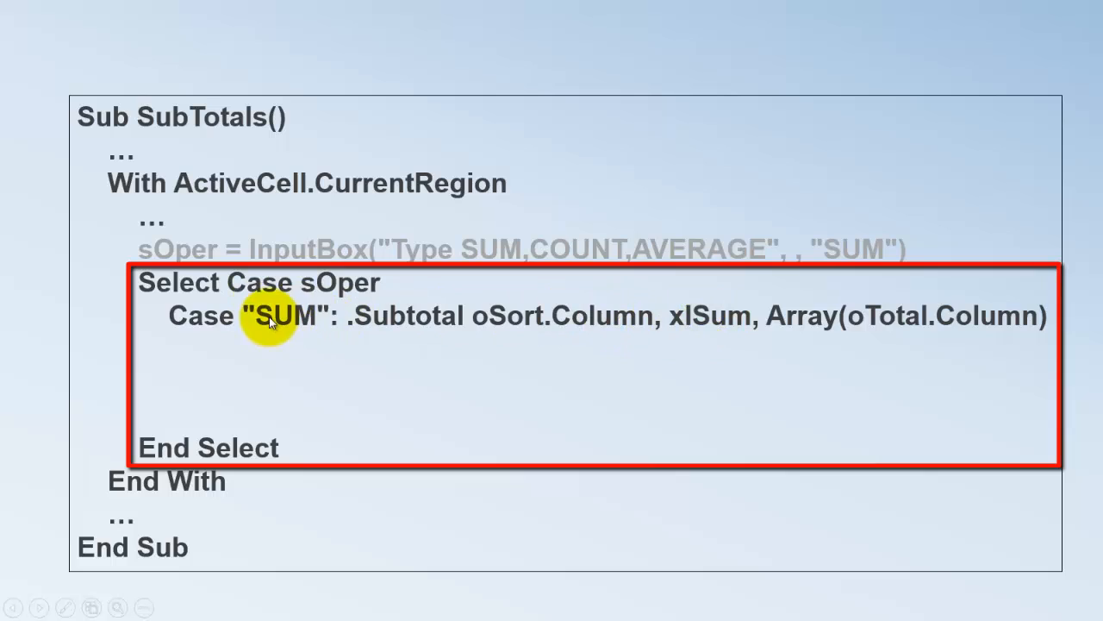
{"action": "mouse_move", "coordinate": [970, 314]}
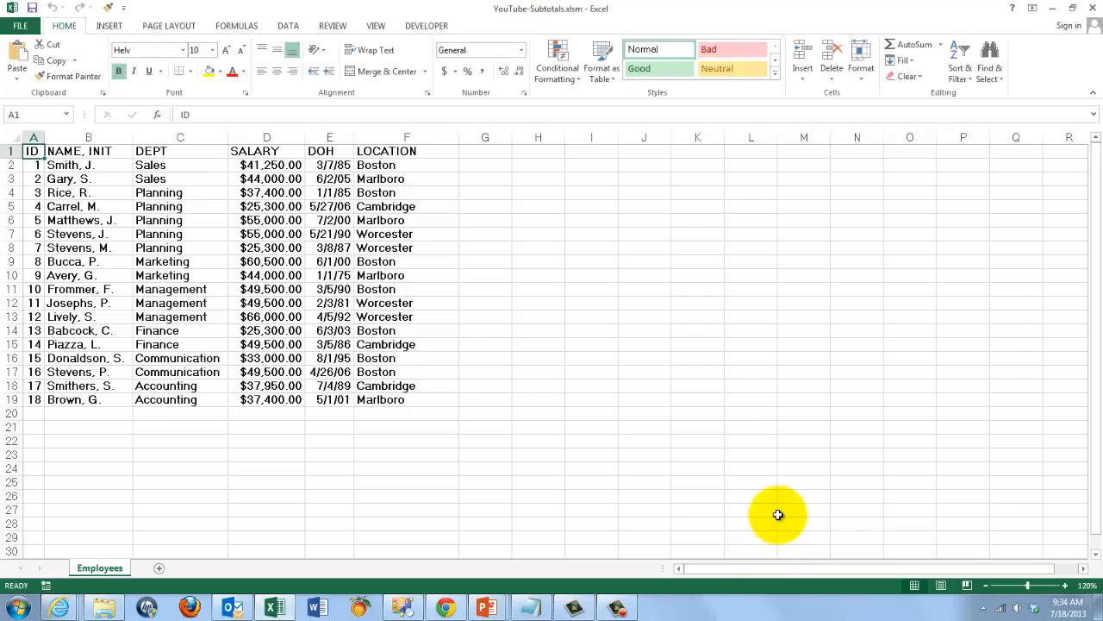
{"action": "mouse_move", "coordinate": [490, 481]}
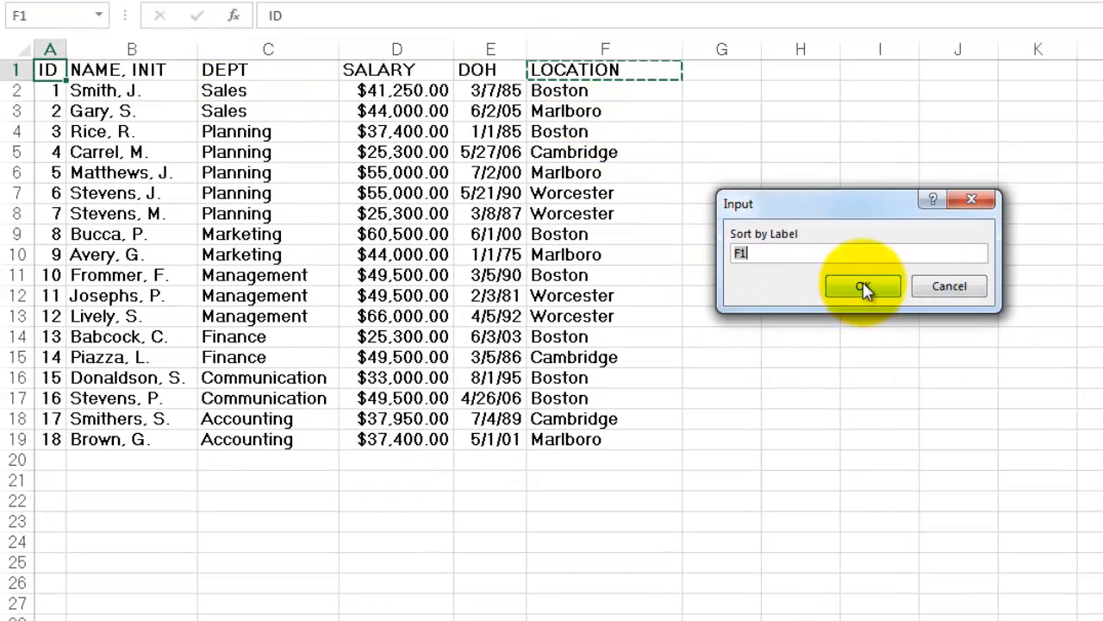
Sort the database by LOCATION (F1) and choose SALARY (D1) to sum per location.
{"action": "left_click", "coordinate": [861, 285]}
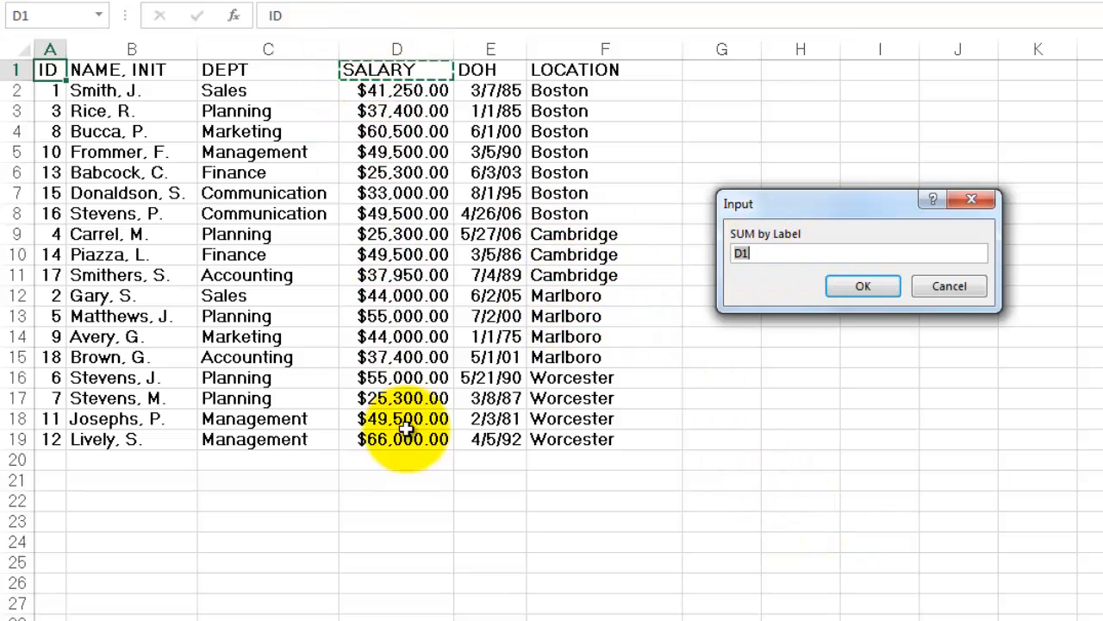
{"action": "left_click", "coordinate": [862, 285]}
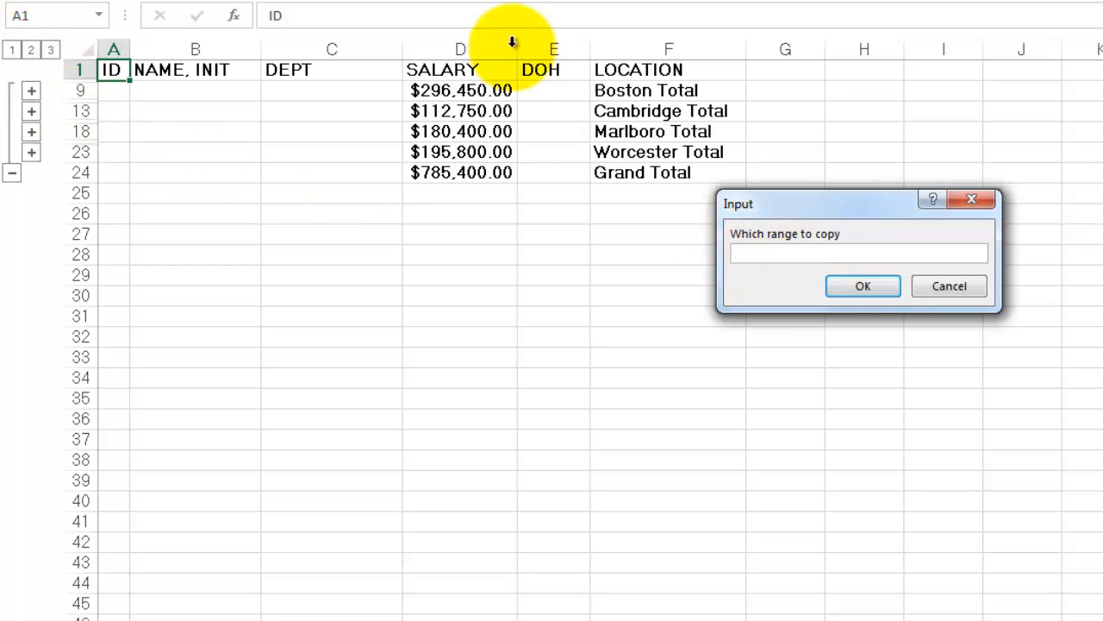
Copy range $D$1:$F$24 of location salary totals to a new sheet.
{"action": "type", "text": "$D$1:$F$24"}
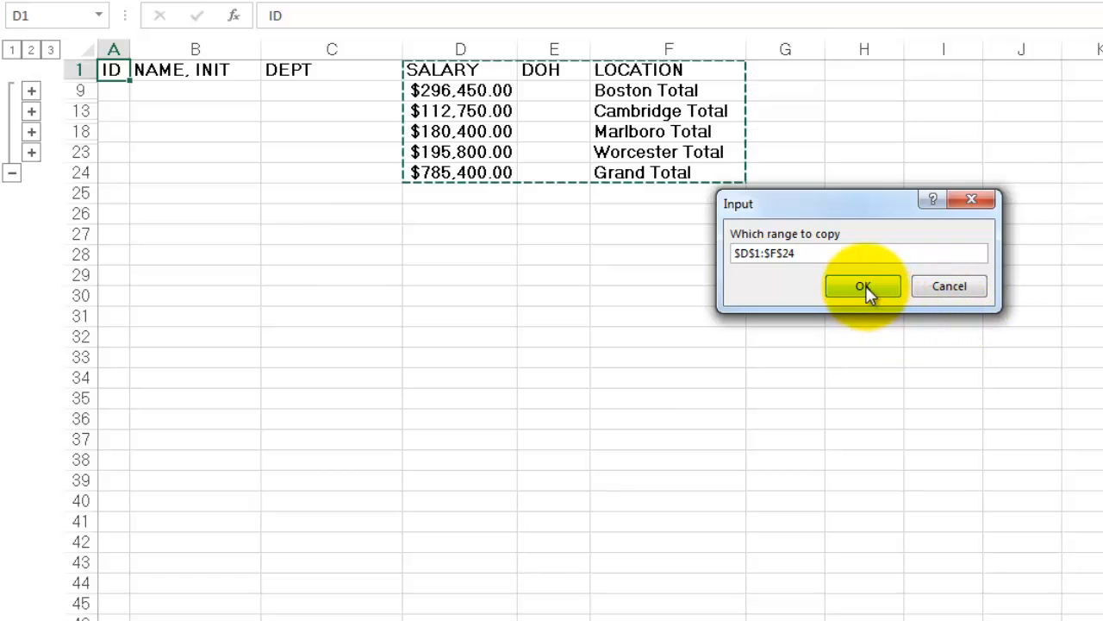
{"action": "left_click", "coordinate": [863, 285]}
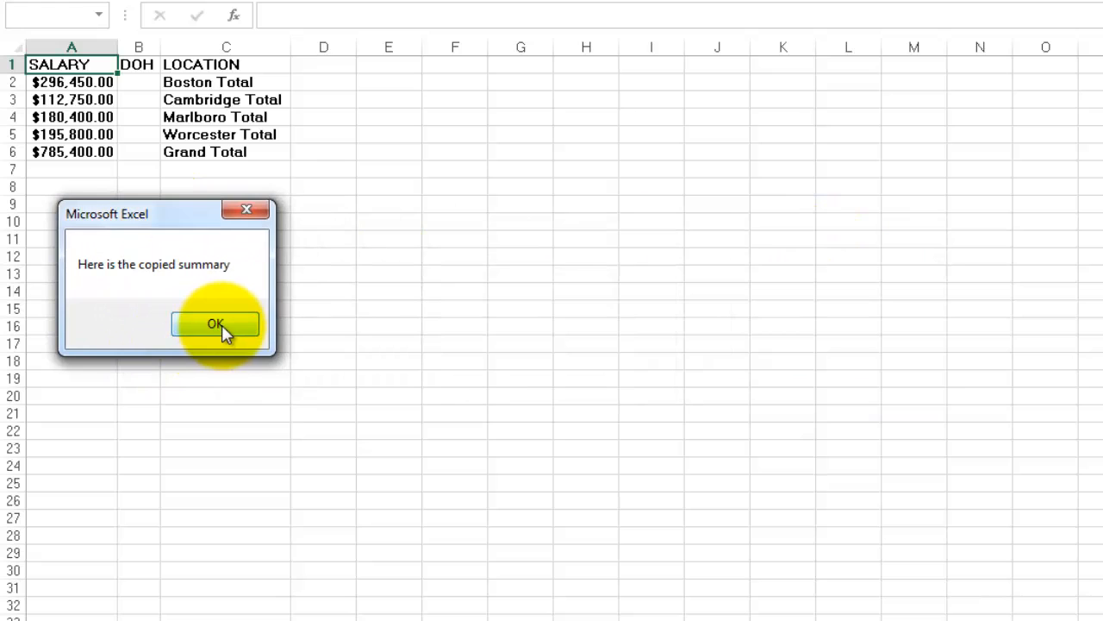
Dismiss the 'Here is the copied summary' message and confirm removing location subtotals.
{"action": "left_click", "coordinate": [215, 323]}
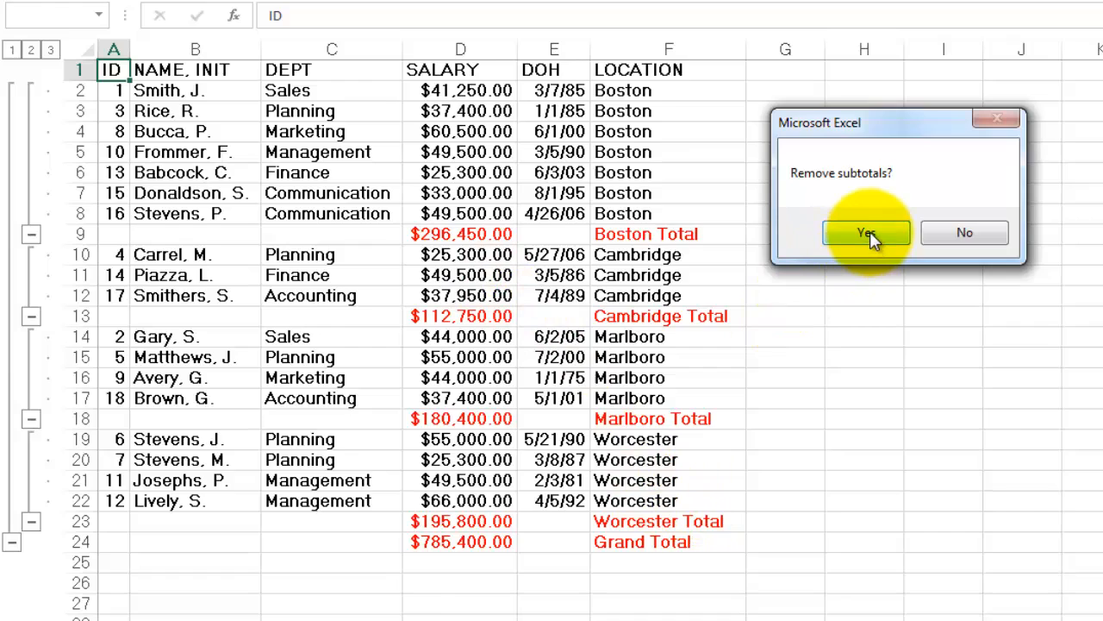
{"action": "left_click", "coordinate": [866, 233]}
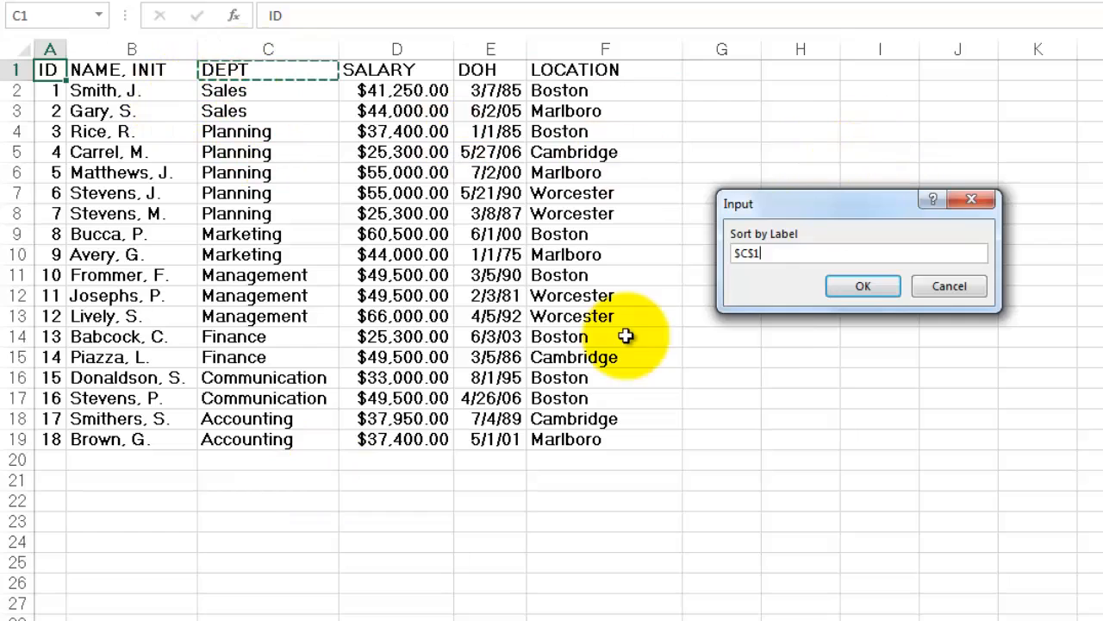
Sort the employee list by the DEPT column ($C$1) for department salary averages.
{"action": "left_click", "coordinate": [862, 285]}
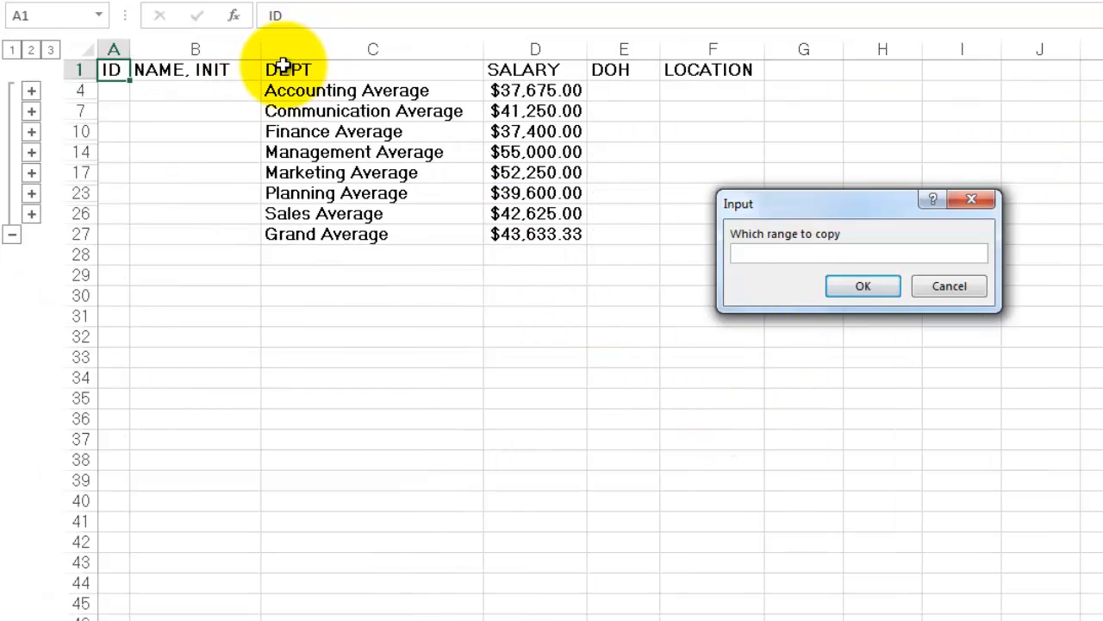
Confirm the department averages copy range, dismiss the summary message, and accept removing subtotals.
{"action": "left_click", "coordinate": [862, 286]}
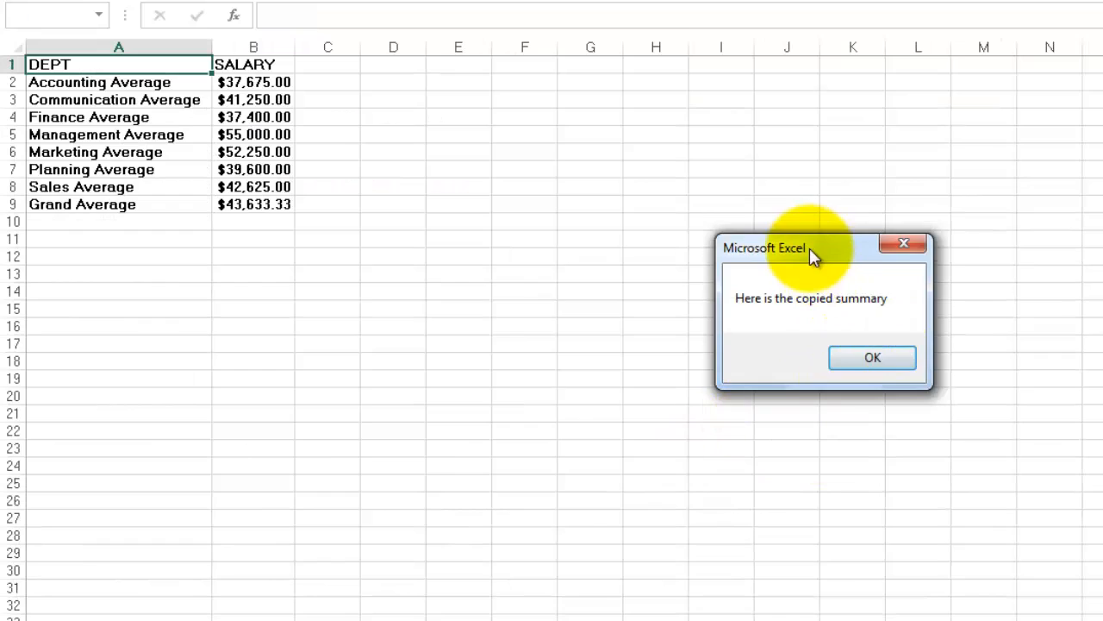
{"action": "left_click", "coordinate": [872, 357]}
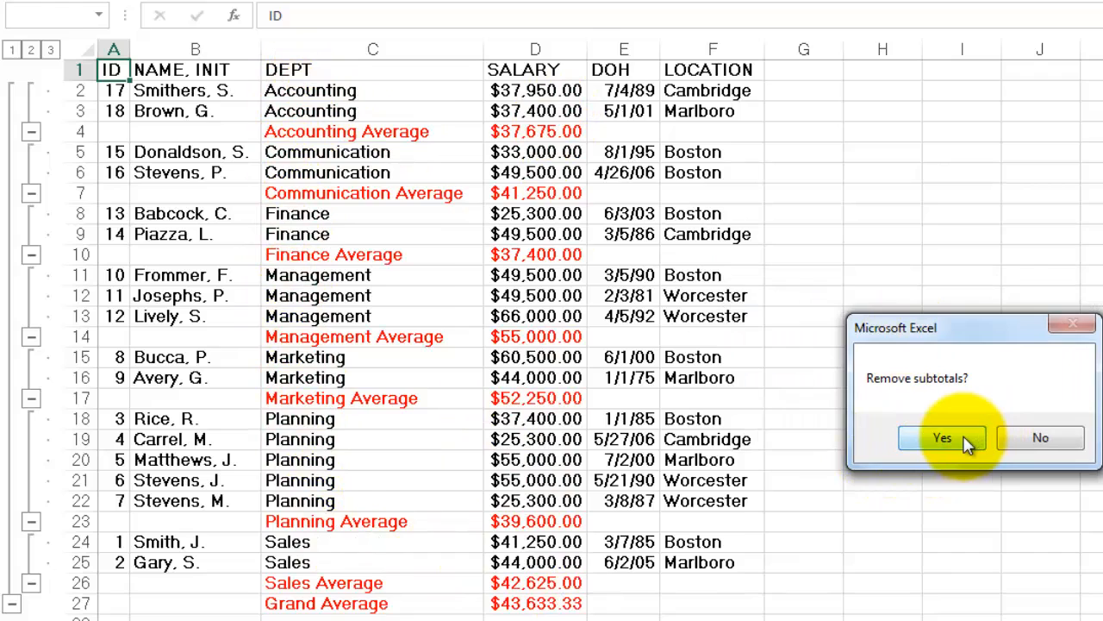
{"action": "left_click", "coordinate": [941, 438]}
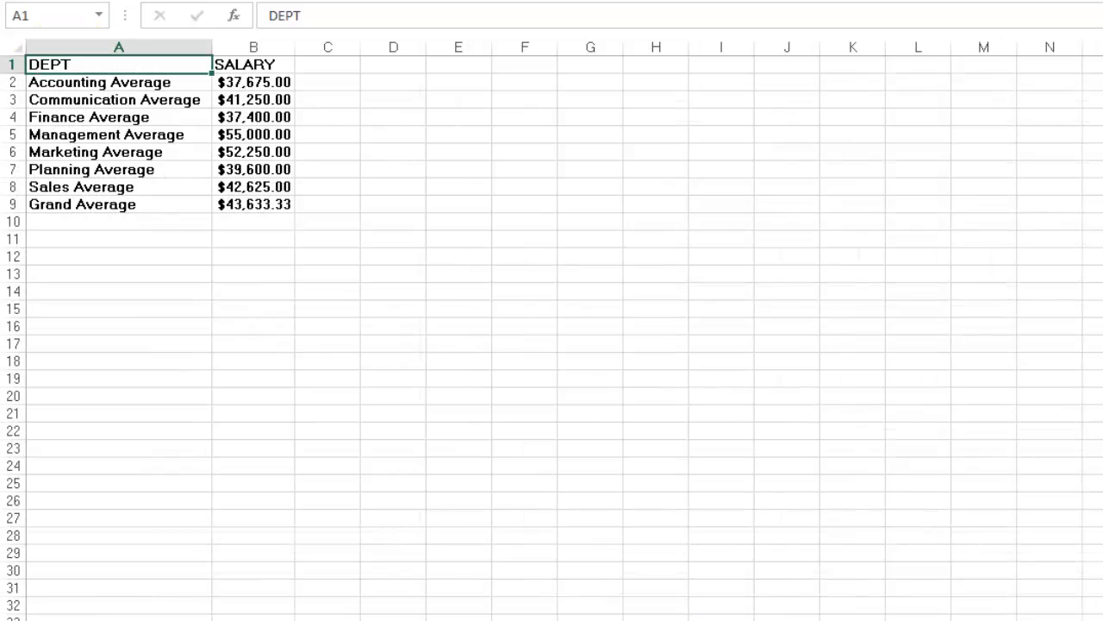